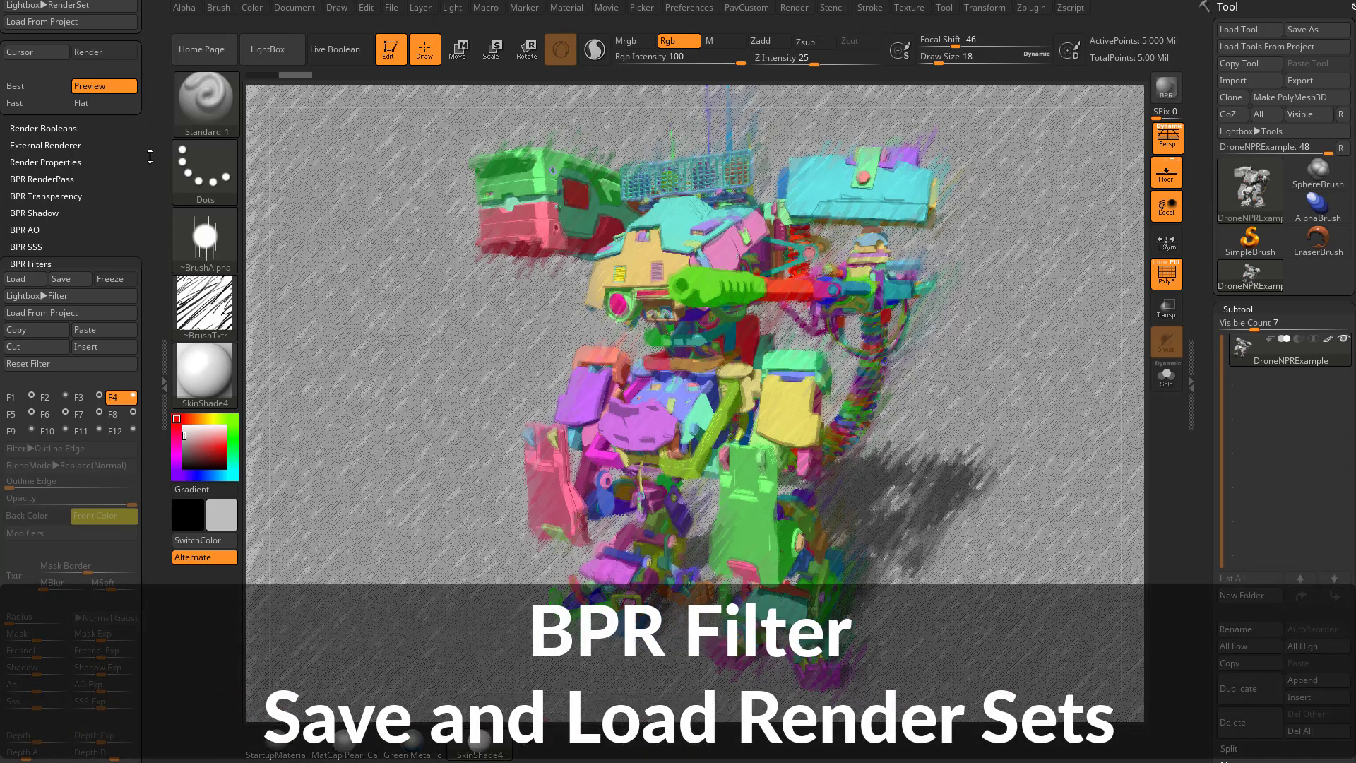
Step: Save the current render settings as RenderPreset.zrp in the ZRenderPresets folder
{"action": "left_click", "coordinate": [61, 28]}
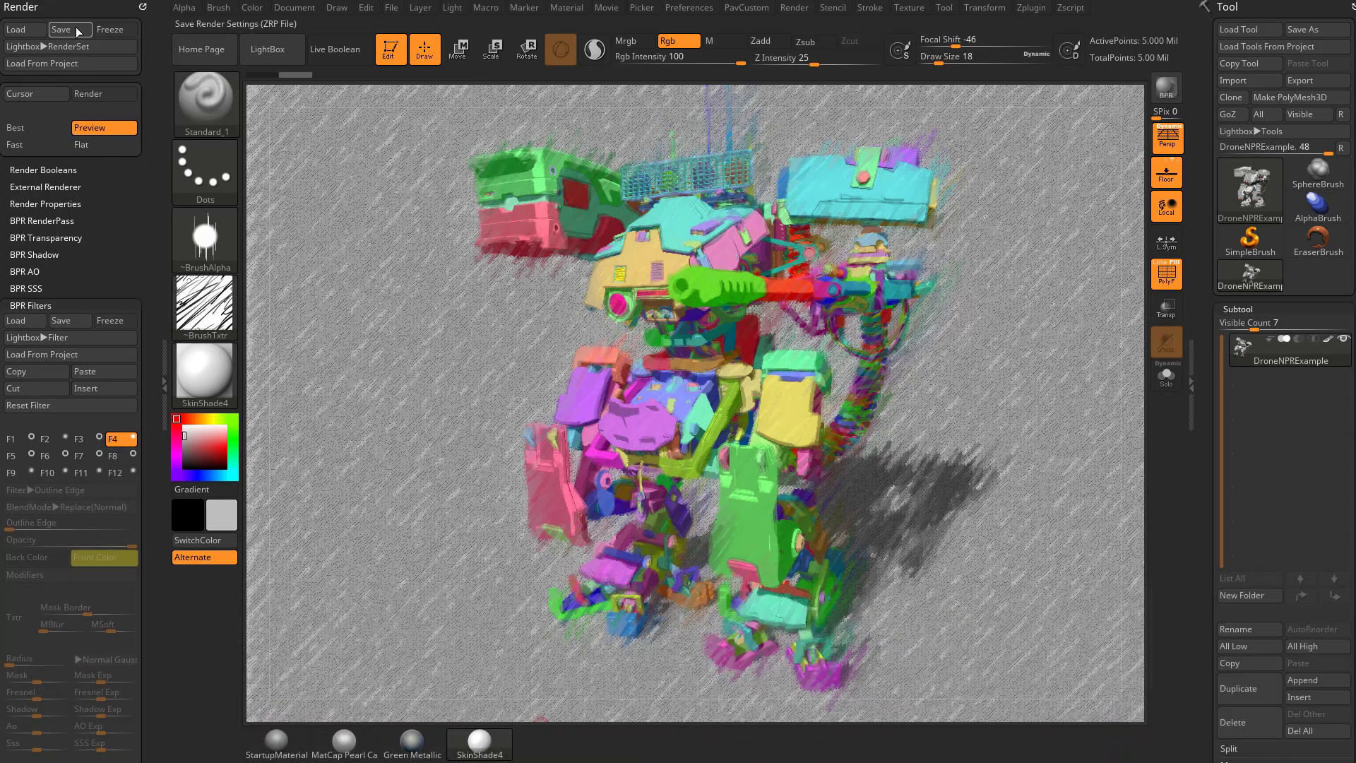
{"action": "left_click", "coordinate": [61, 29]}
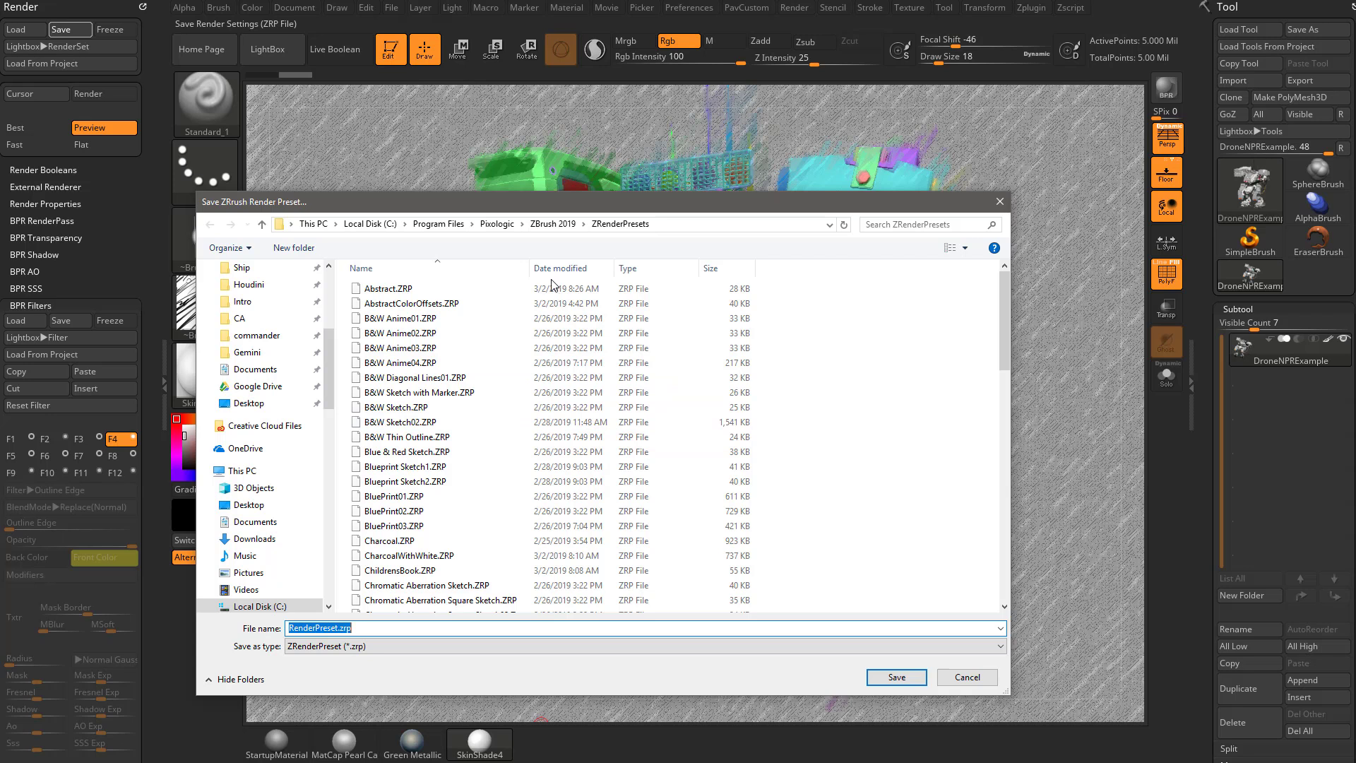
{"action": "mouse_move", "coordinate": [394, 241]}
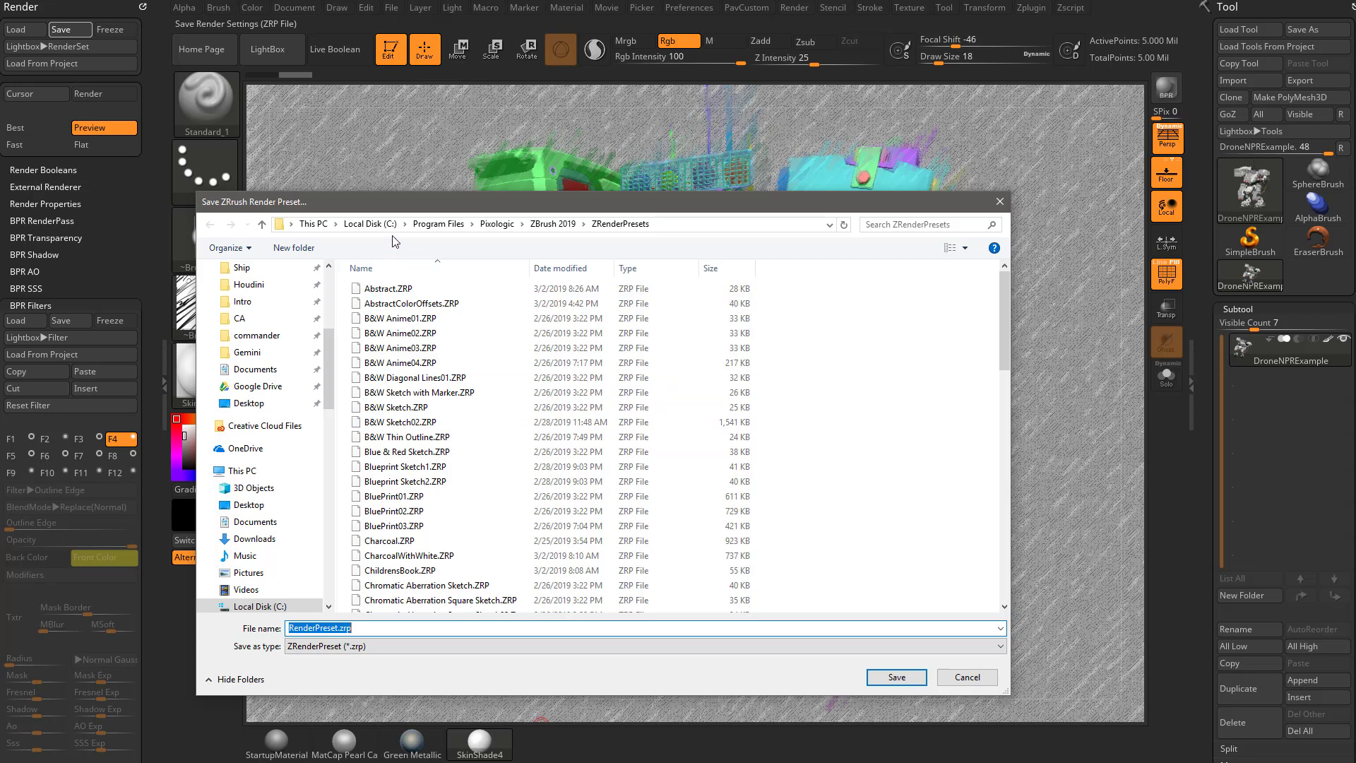
{"action": "mouse_move", "coordinate": [545, 252]}
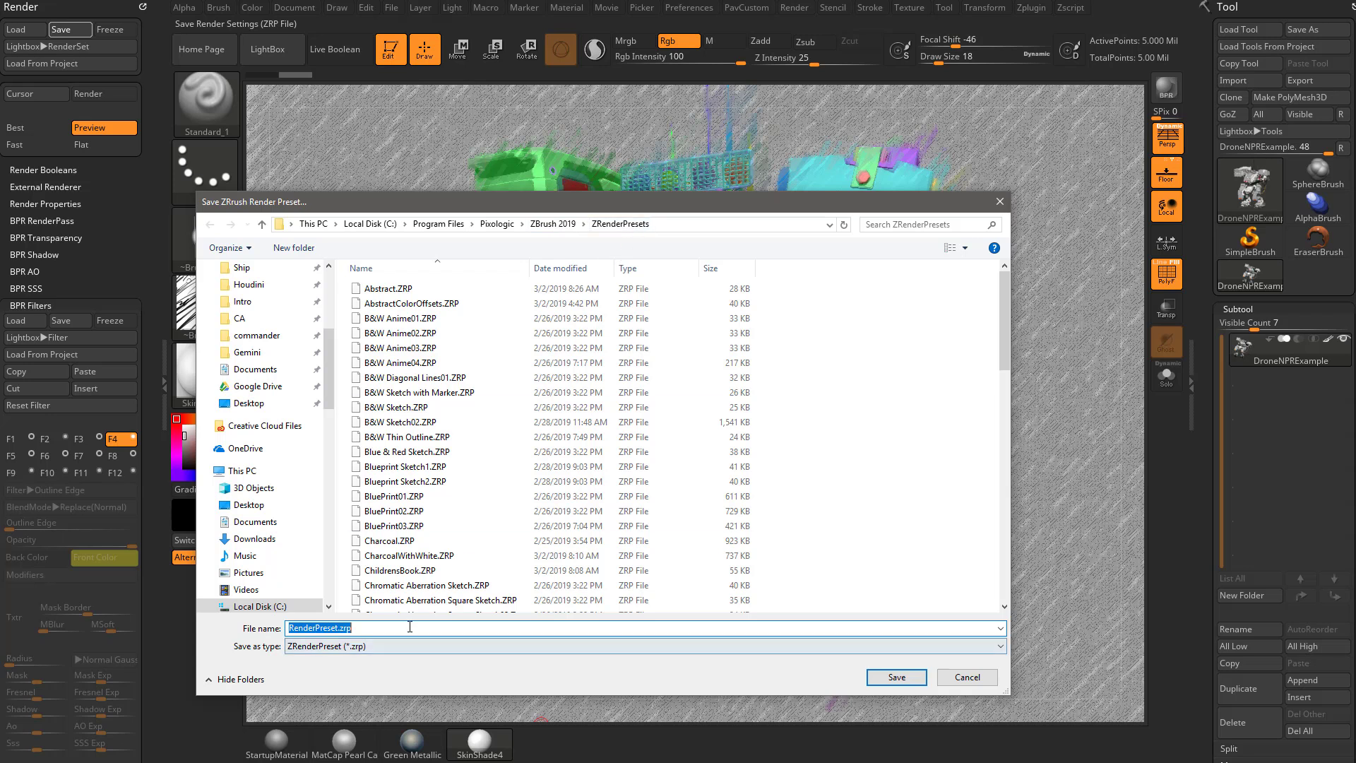
{"action": "left_click", "coordinate": [896, 677]}
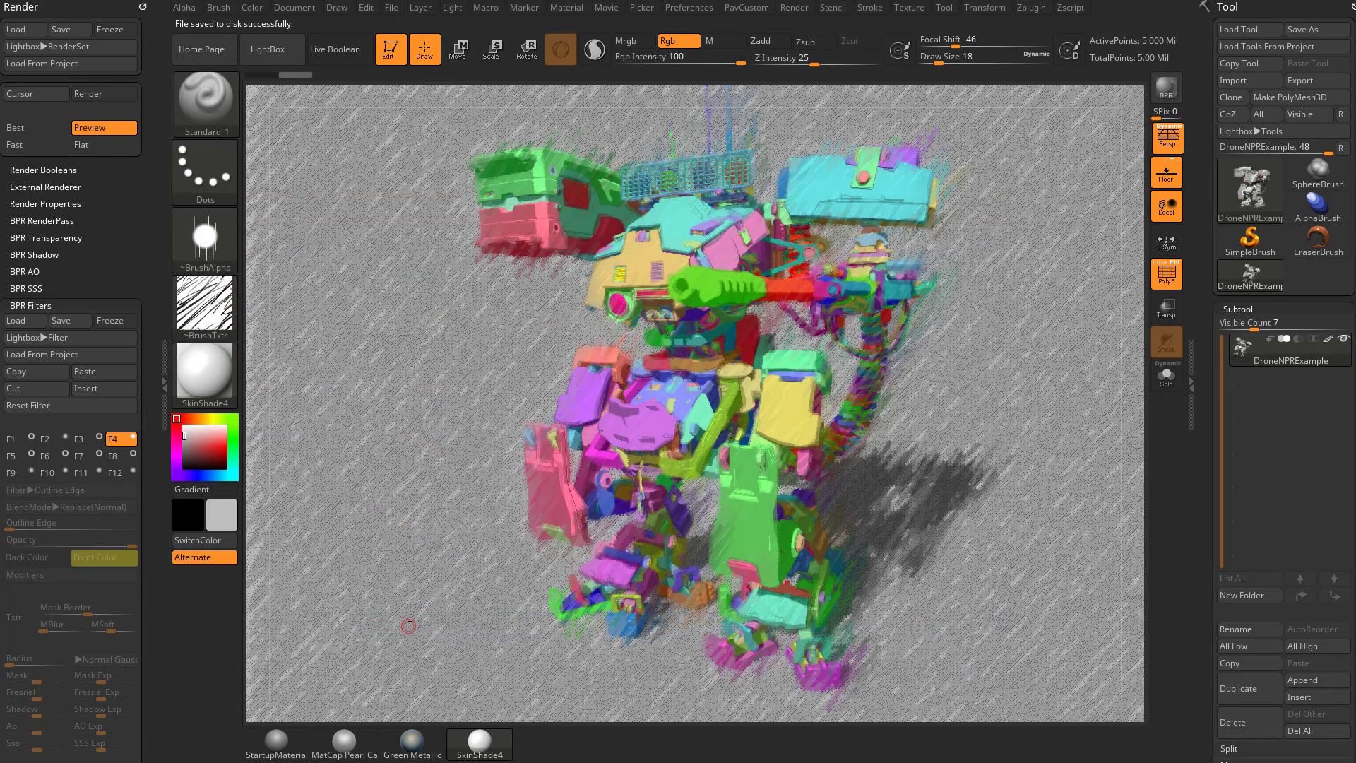
Step: Load the QuickHeavyLoadMech project from LightBox and apply the saved render preset via BPR
{"action": "left_click", "coordinate": [267, 49]}
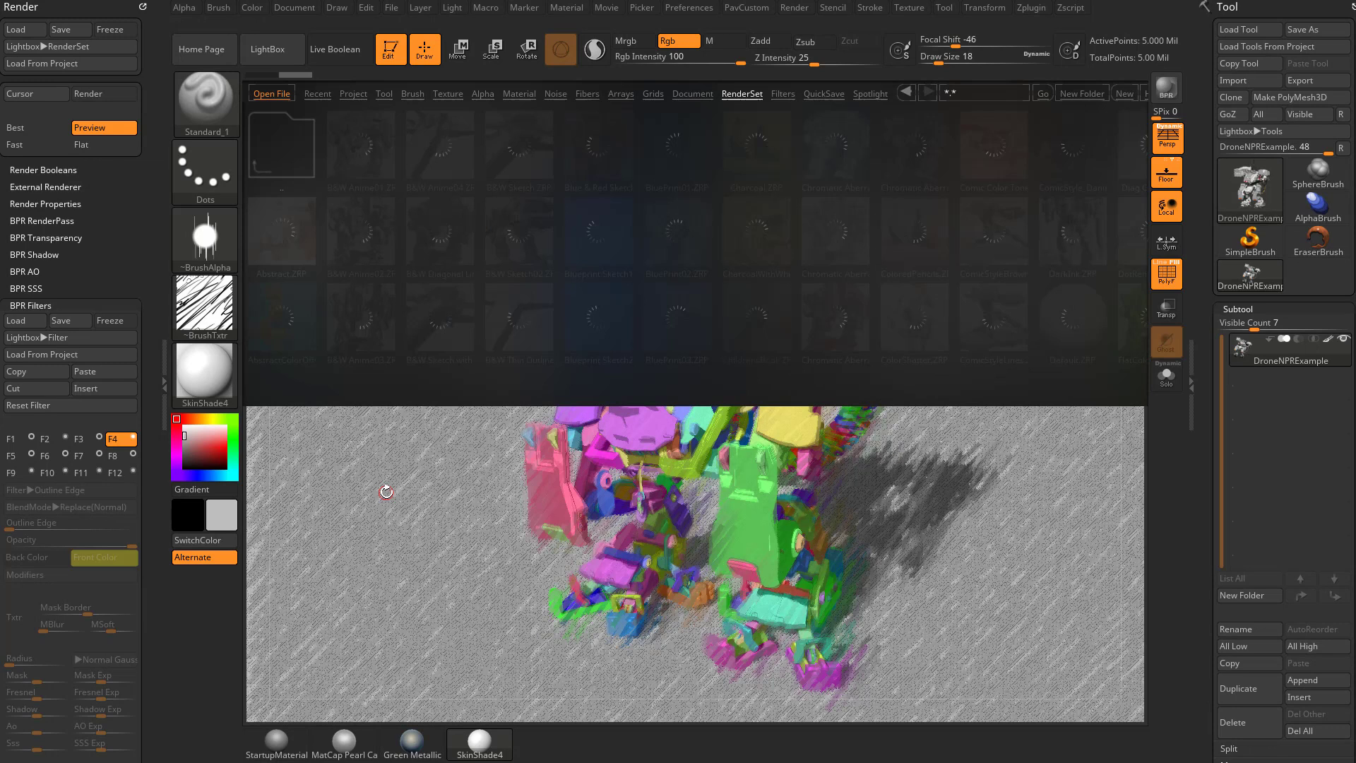
{"action": "left_click", "coordinate": [352, 93]}
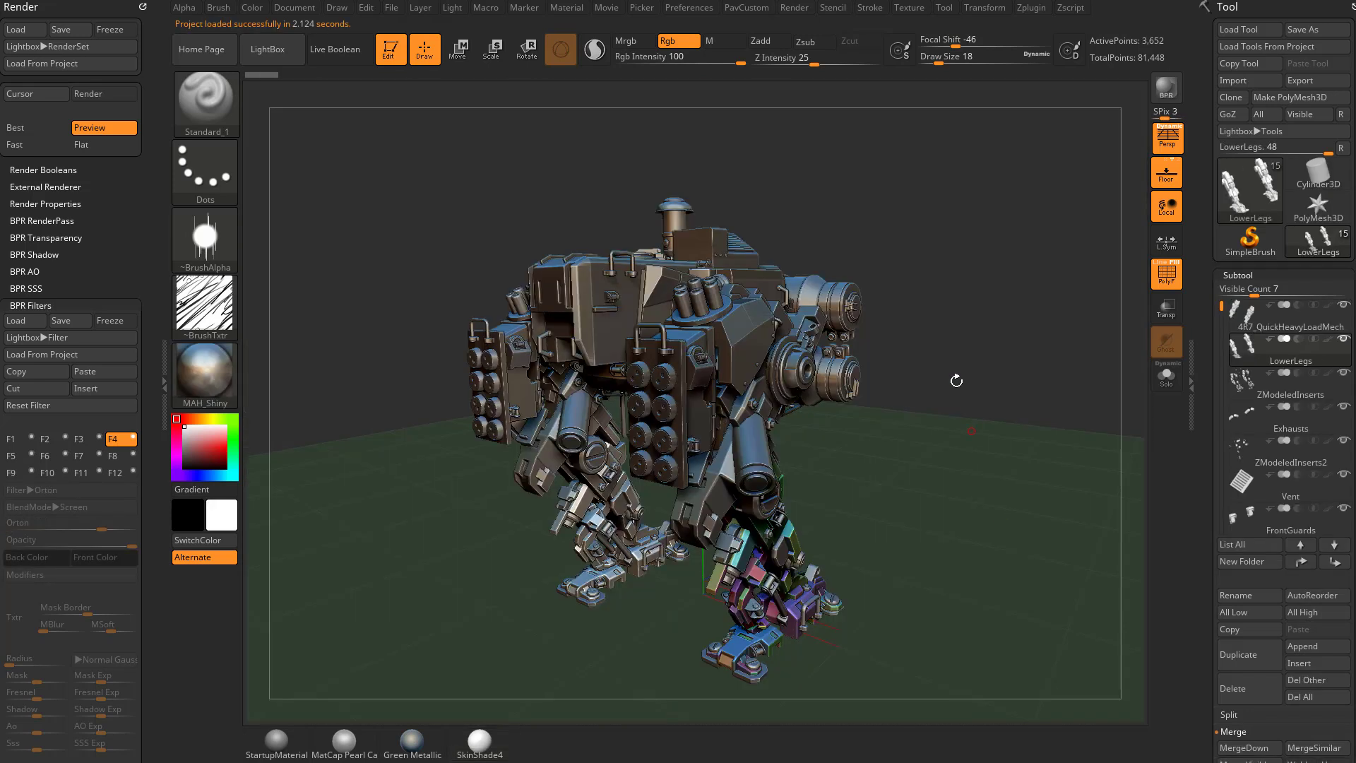
{"action": "left_click", "coordinate": [267, 50]}
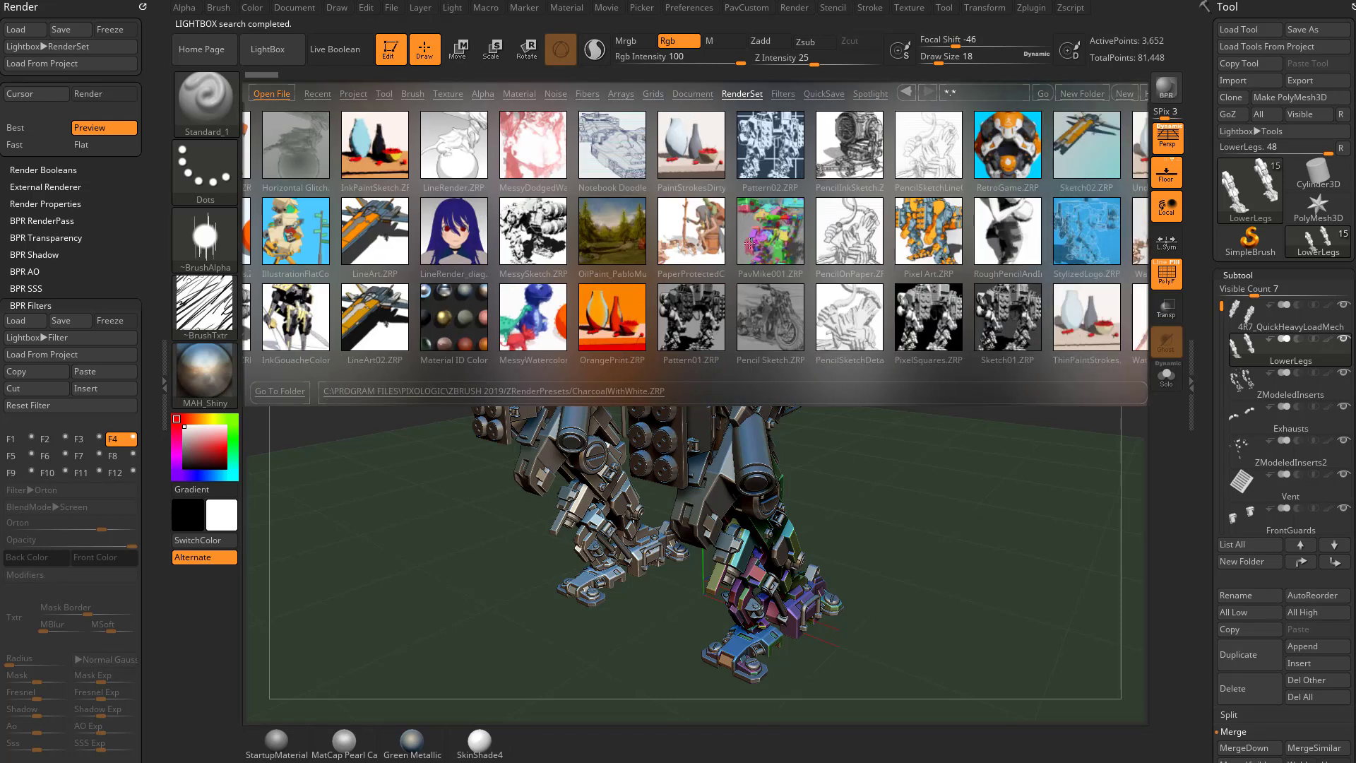
{"action": "mouse_move", "coordinate": [772, 227]}
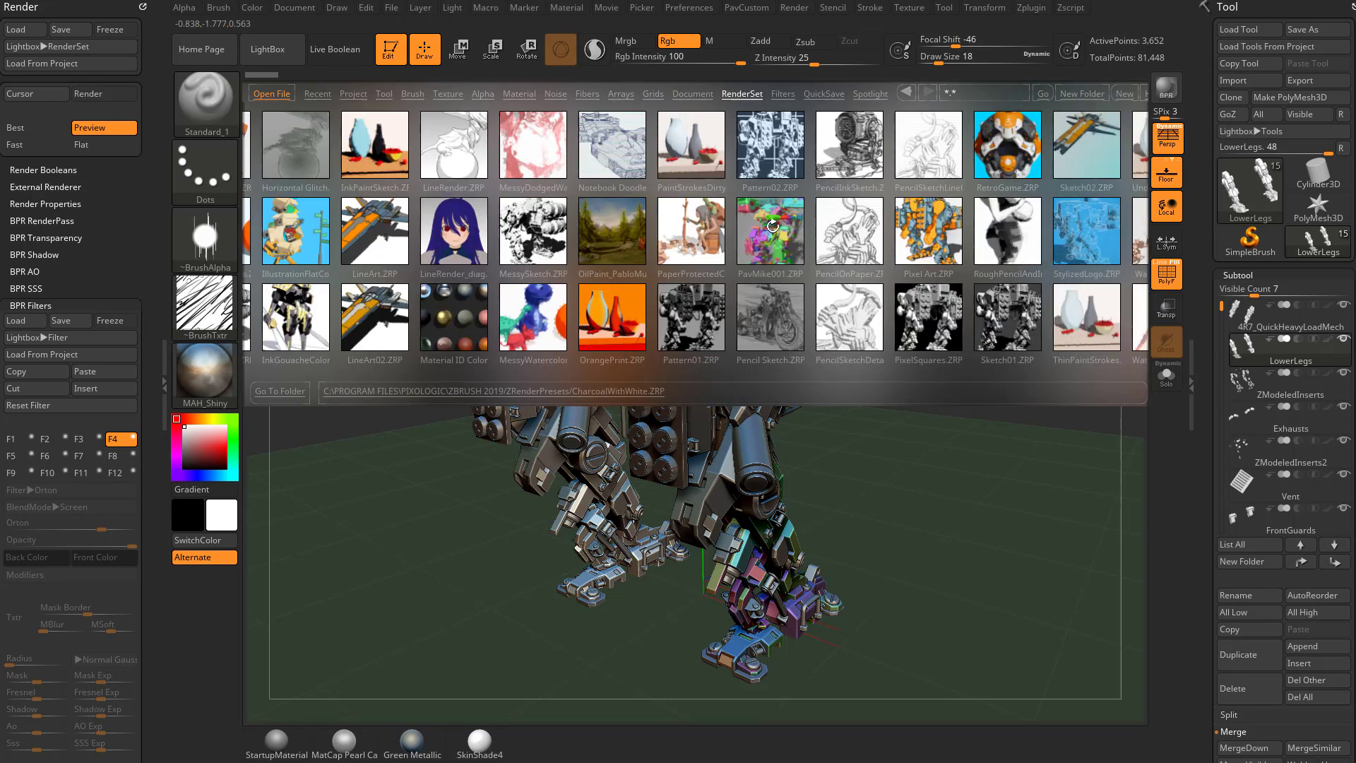
{"action": "left_click", "coordinate": [768, 230]}
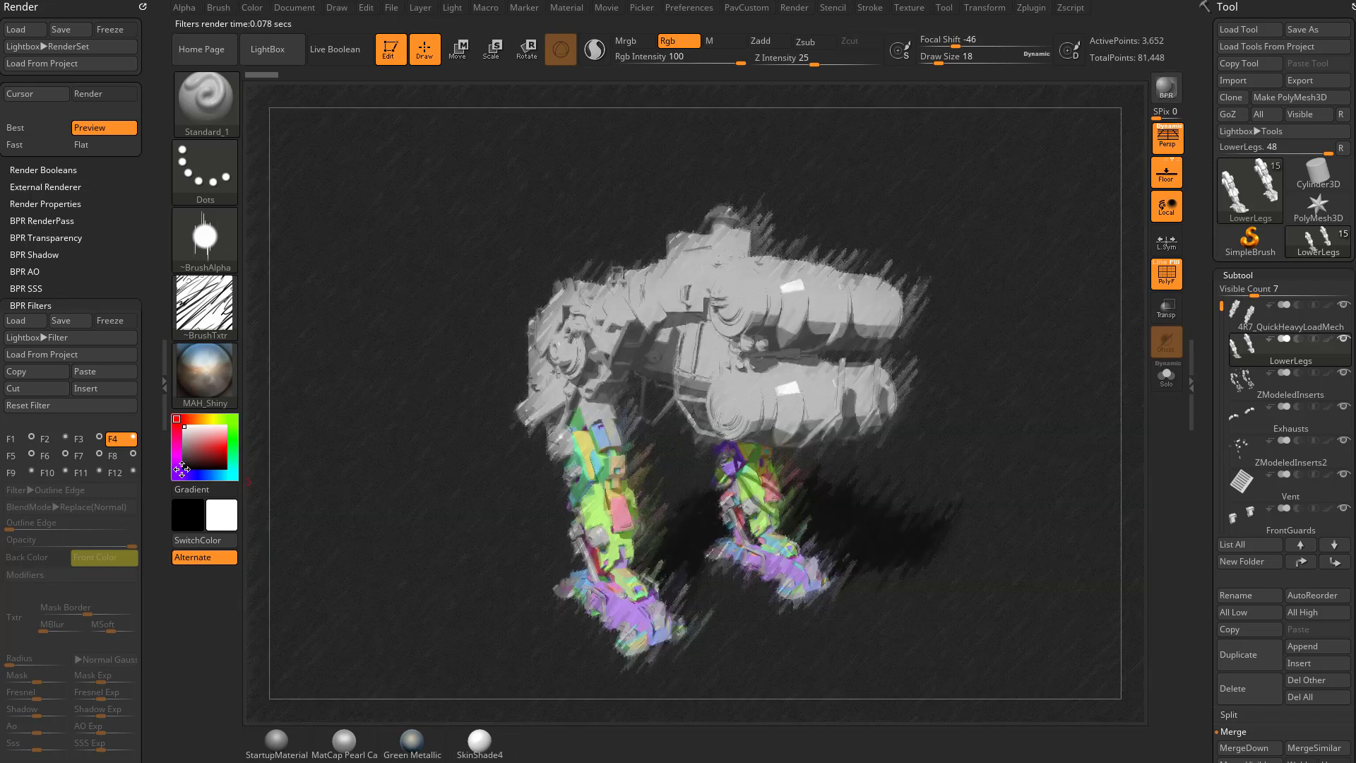
Step: Disable F7 Overpaint Color, keep F4 Outline Edge, and enable F2 Saturation at -100 for a grey outlined mech
{"action": "left_click", "coordinate": [77, 456]}
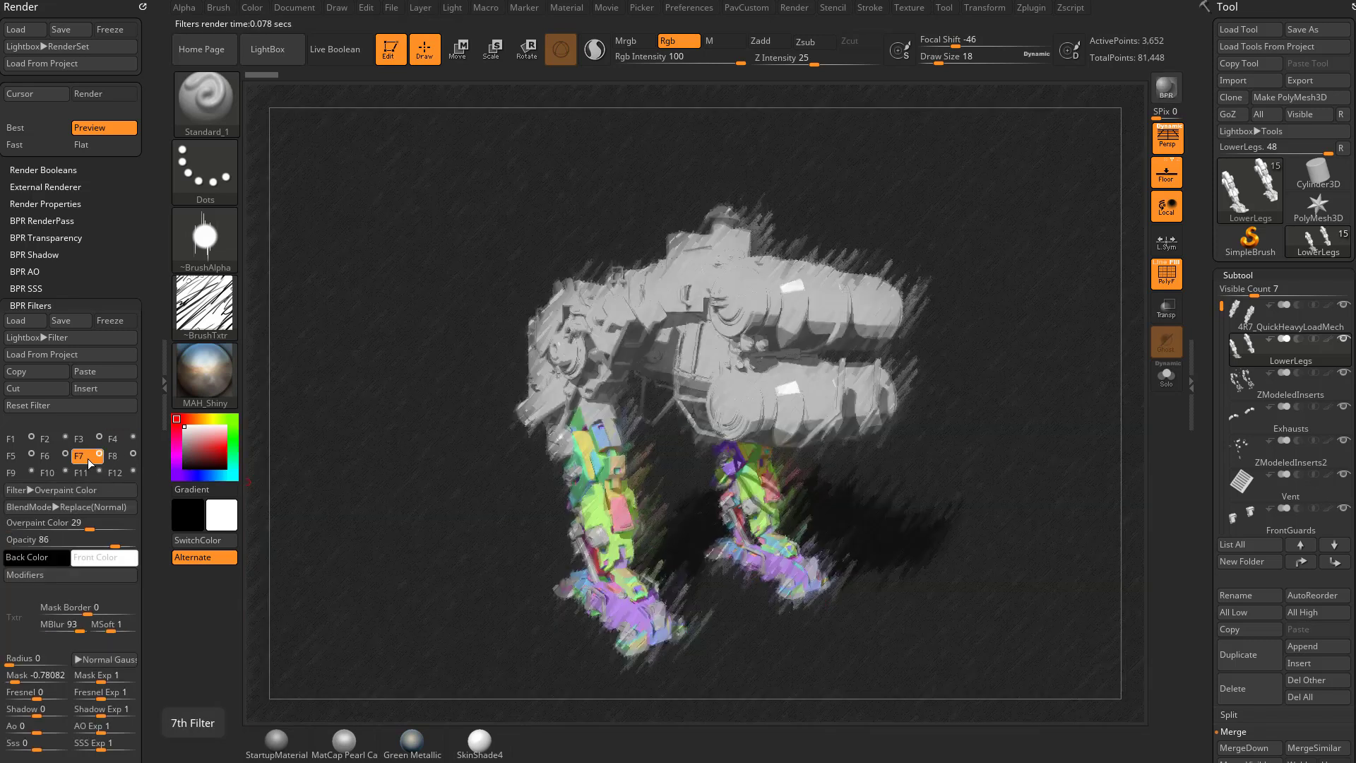
{"action": "left_click", "coordinate": [44, 456]}
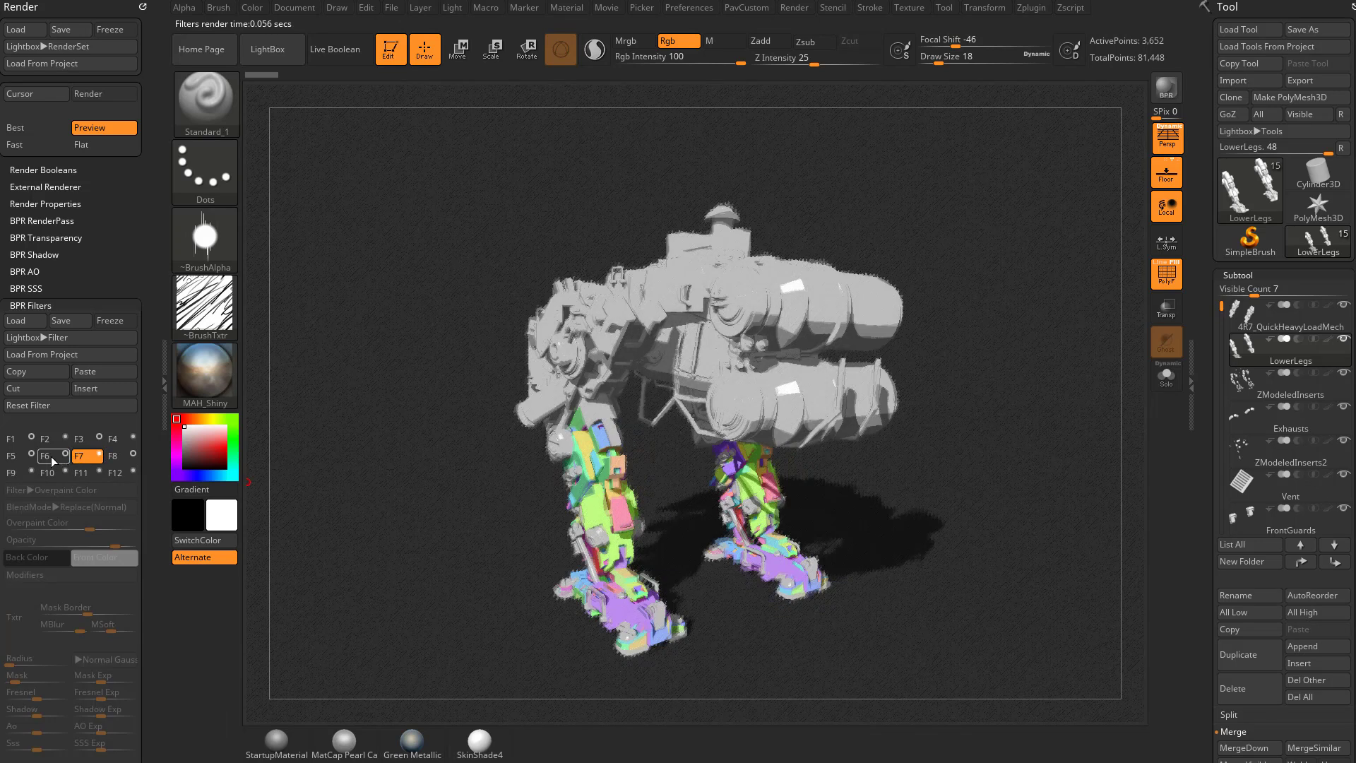
{"action": "left_click", "coordinate": [110, 438]}
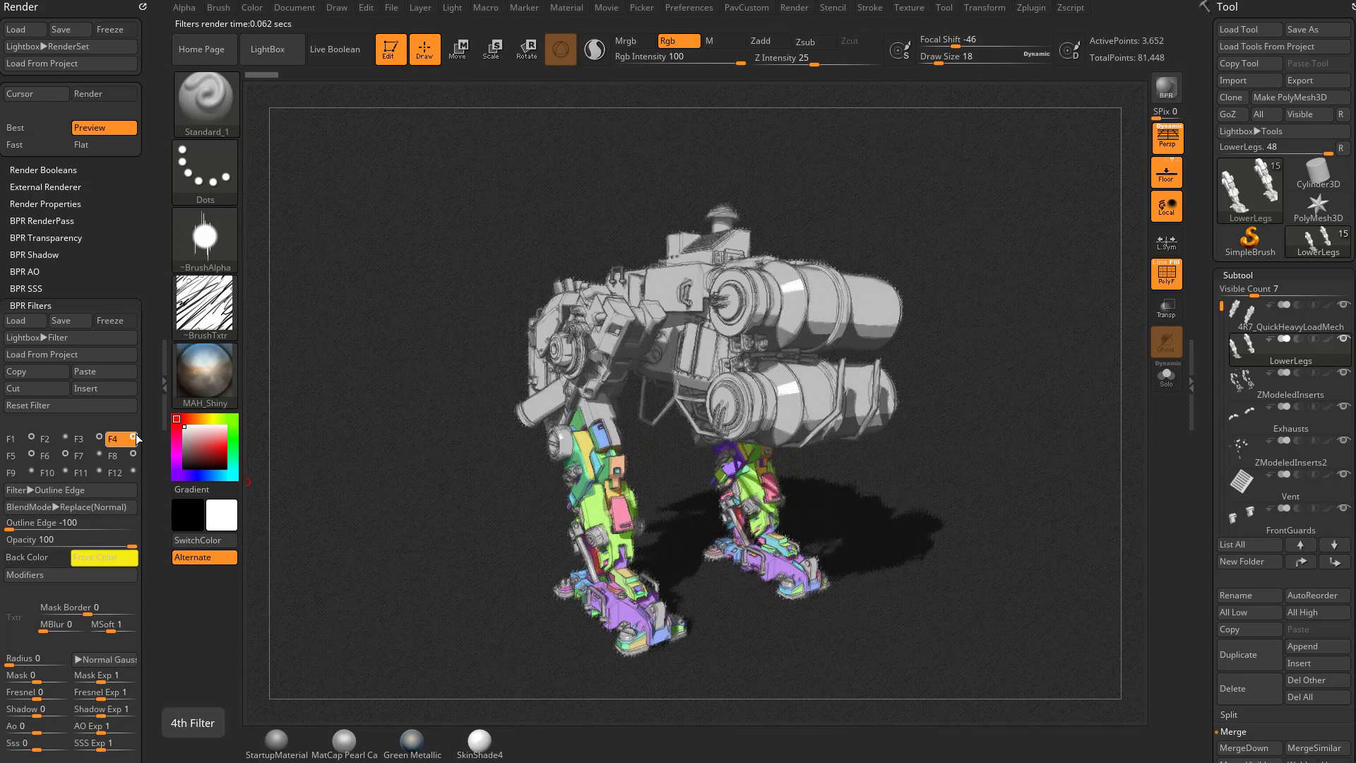
{"action": "left_click", "coordinate": [44, 437]}
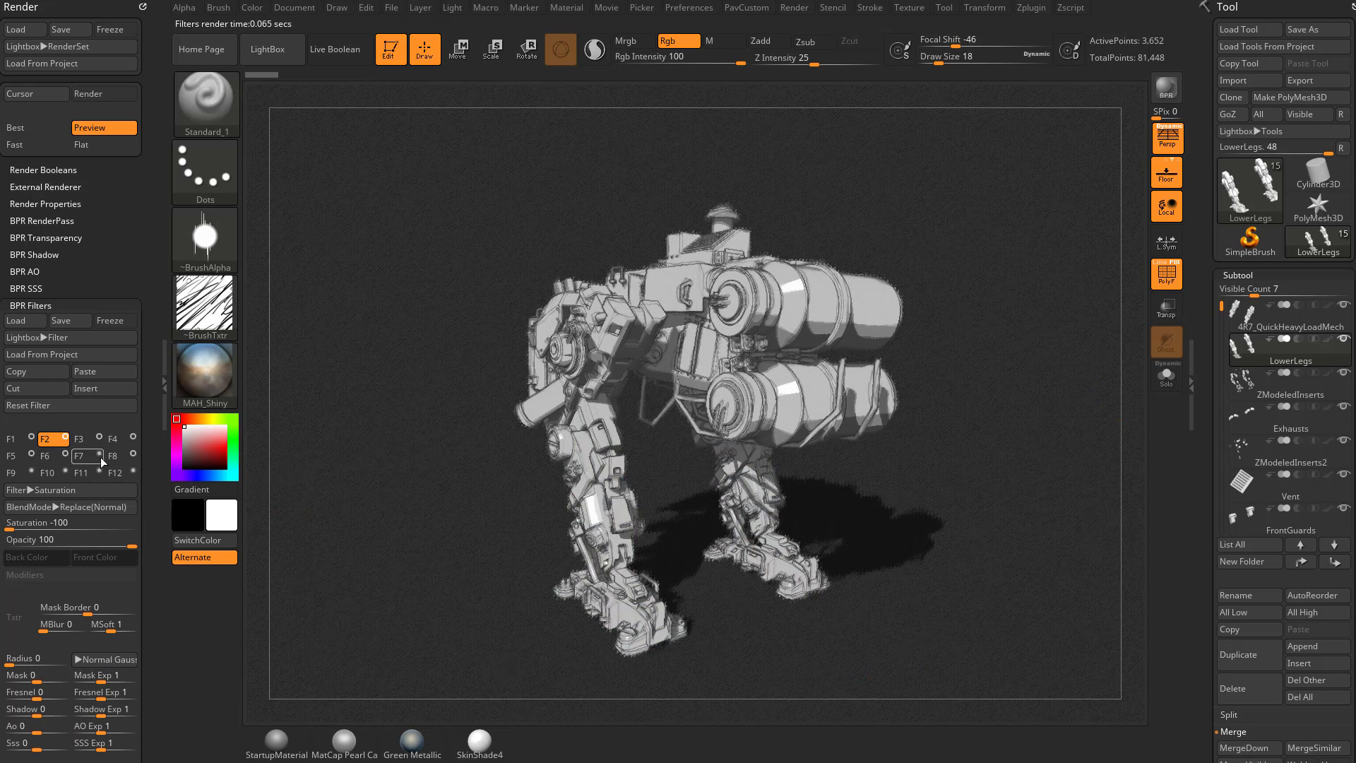
Step: Toggle the F9, F10 and F11 background filters to white and re-render the outlined mech with BPR
{"action": "left_click", "coordinate": [10, 473]}
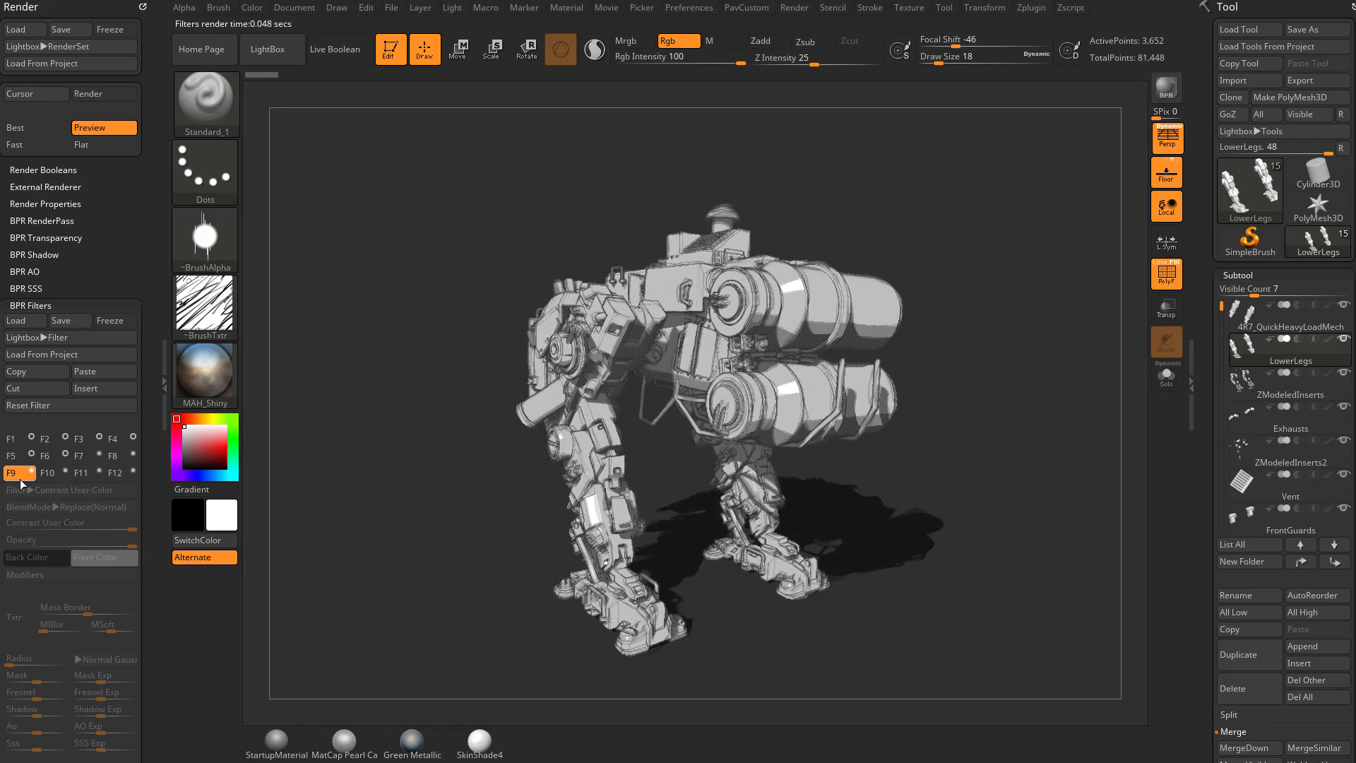
{"action": "left_click", "coordinate": [47, 471]}
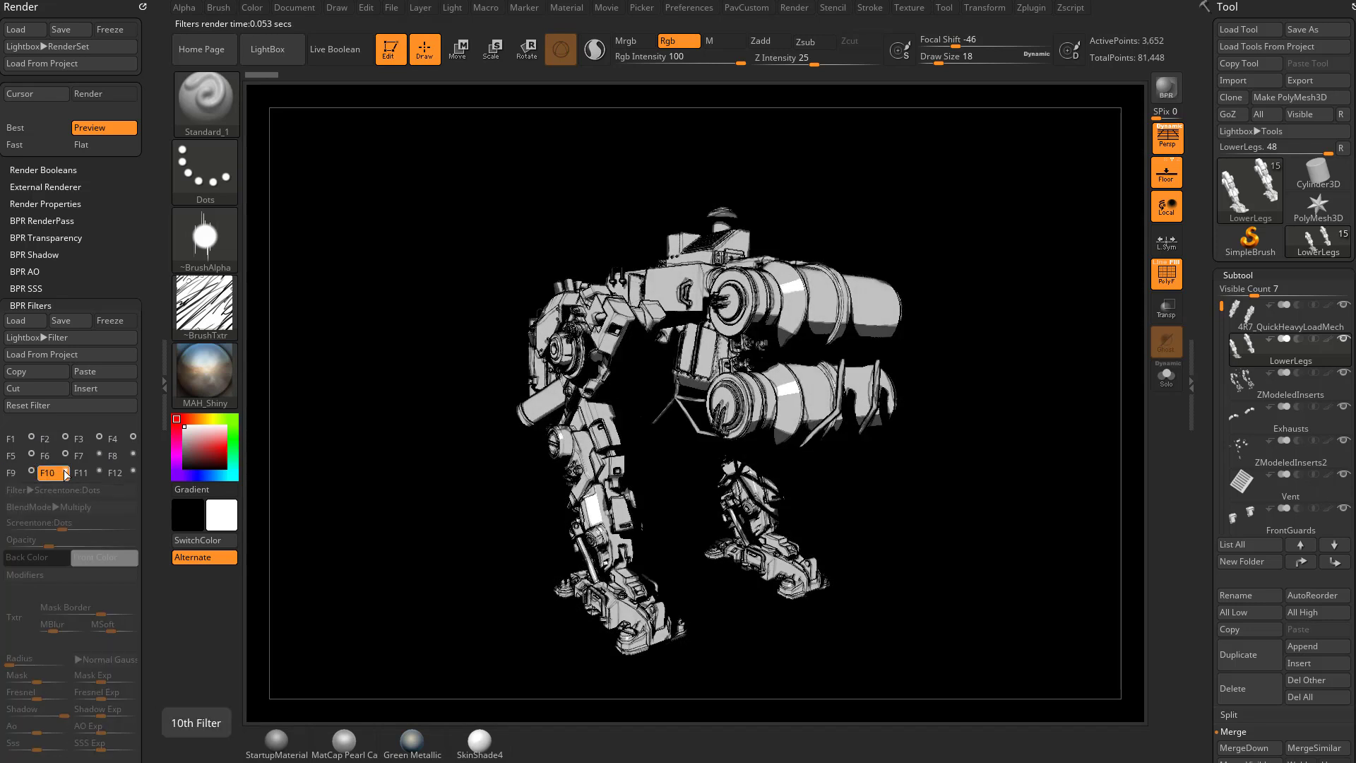
{"action": "left_click", "coordinate": [79, 472]}
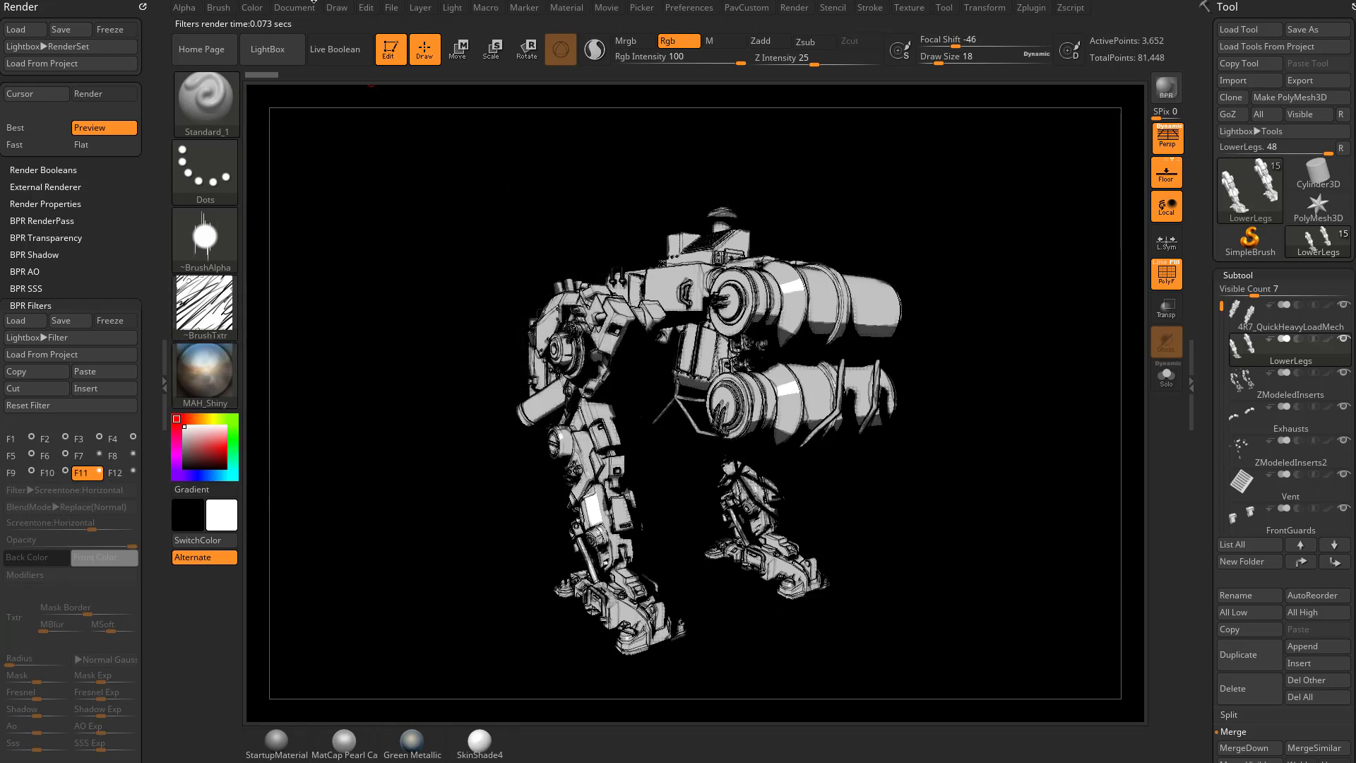
{"action": "left_click", "coordinate": [294, 7]}
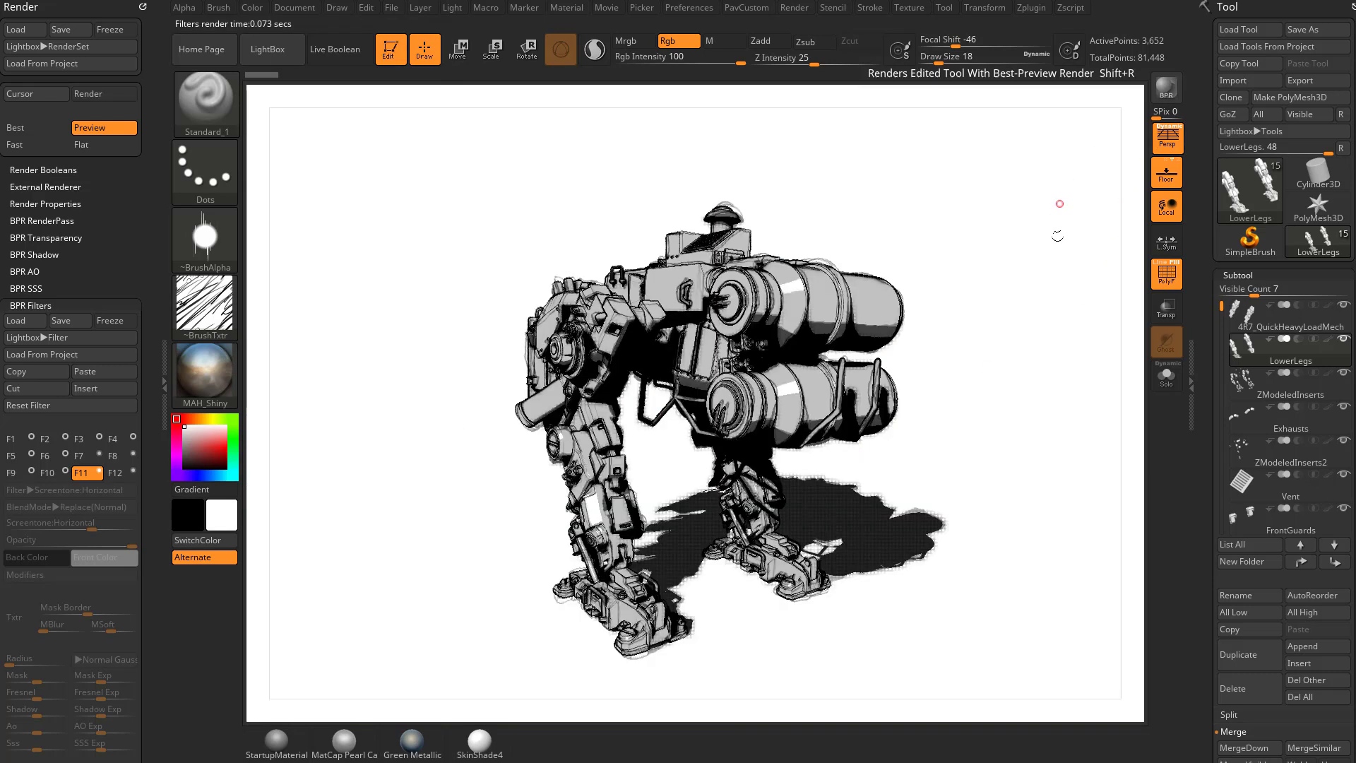
{"action": "mouse_move", "coordinate": [994, 291]}
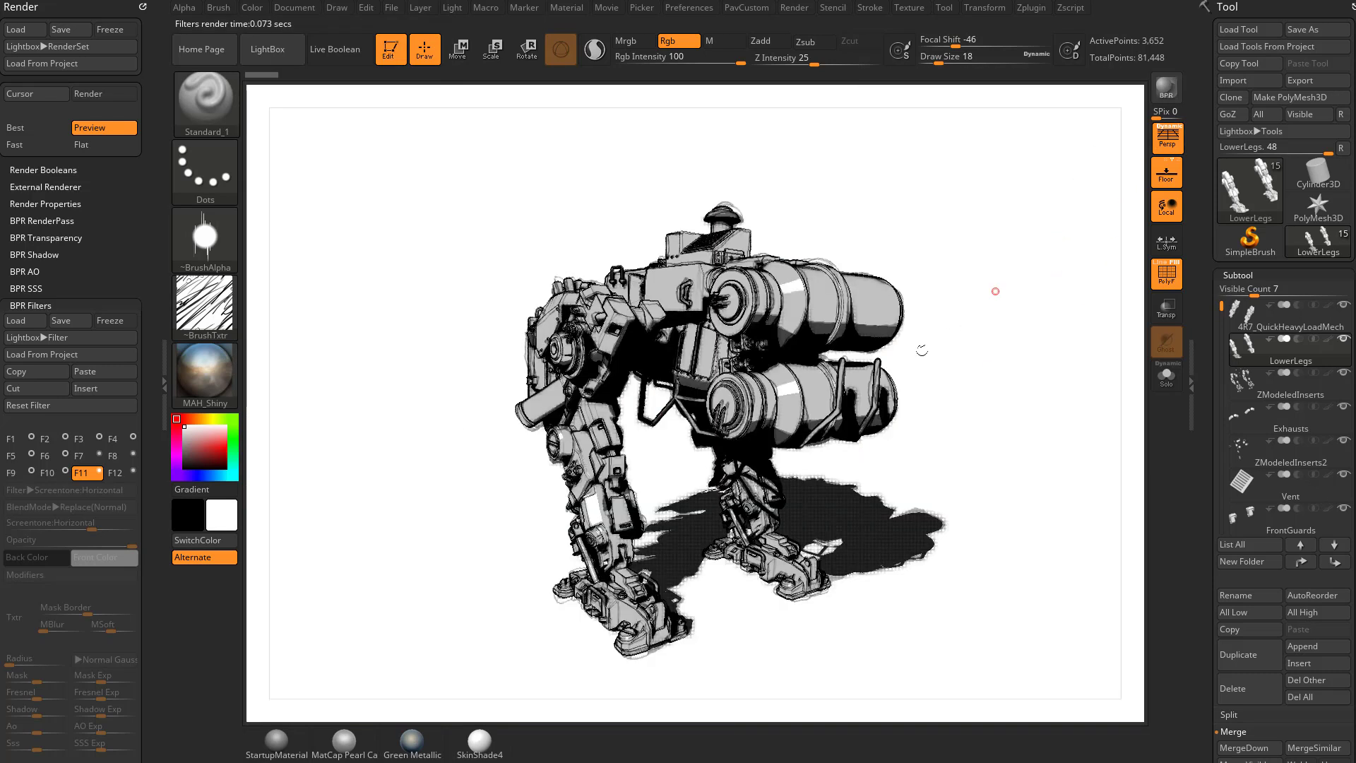
Step: Assign the MatCap Gray material via filter F1, rotate the mech to a new angle, and start a BPR render
{"action": "left_click", "coordinate": [9, 437]}
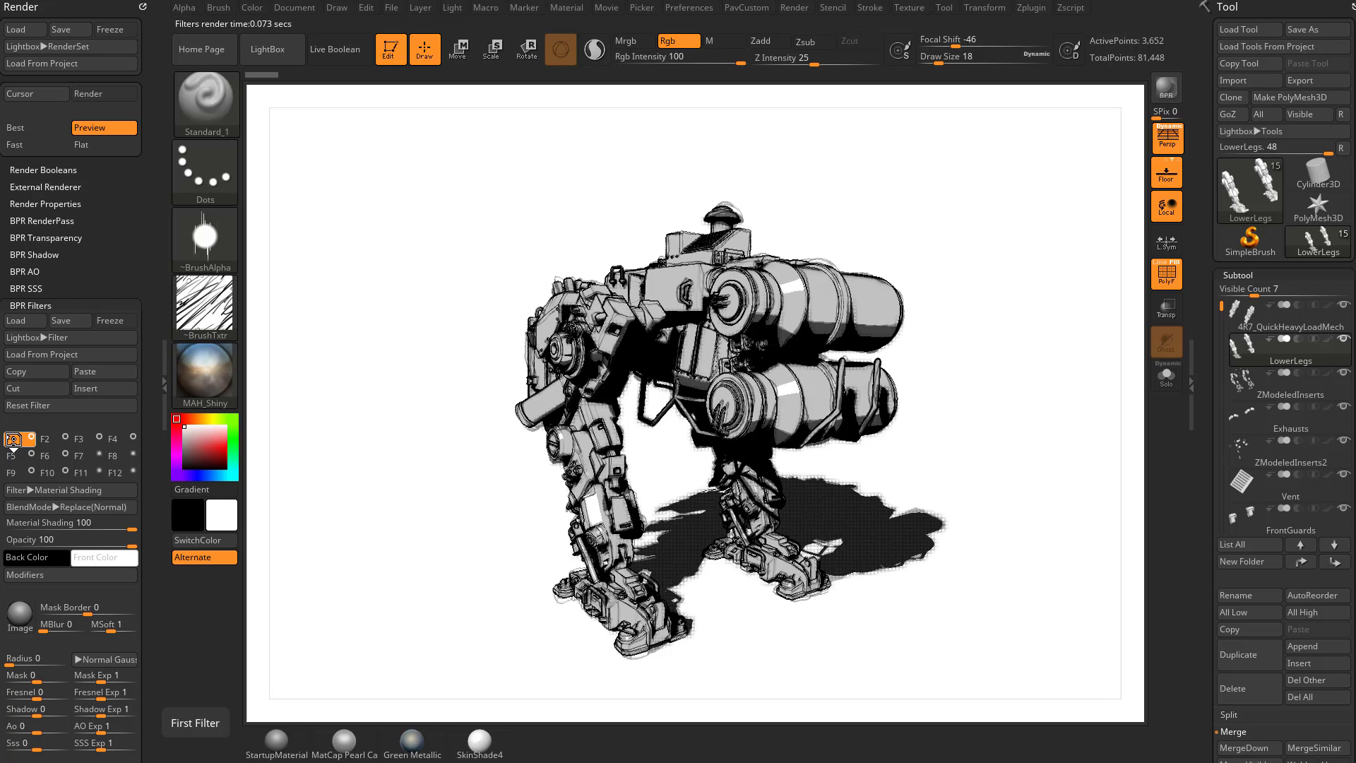
{"action": "left_click", "coordinate": [11, 437]}
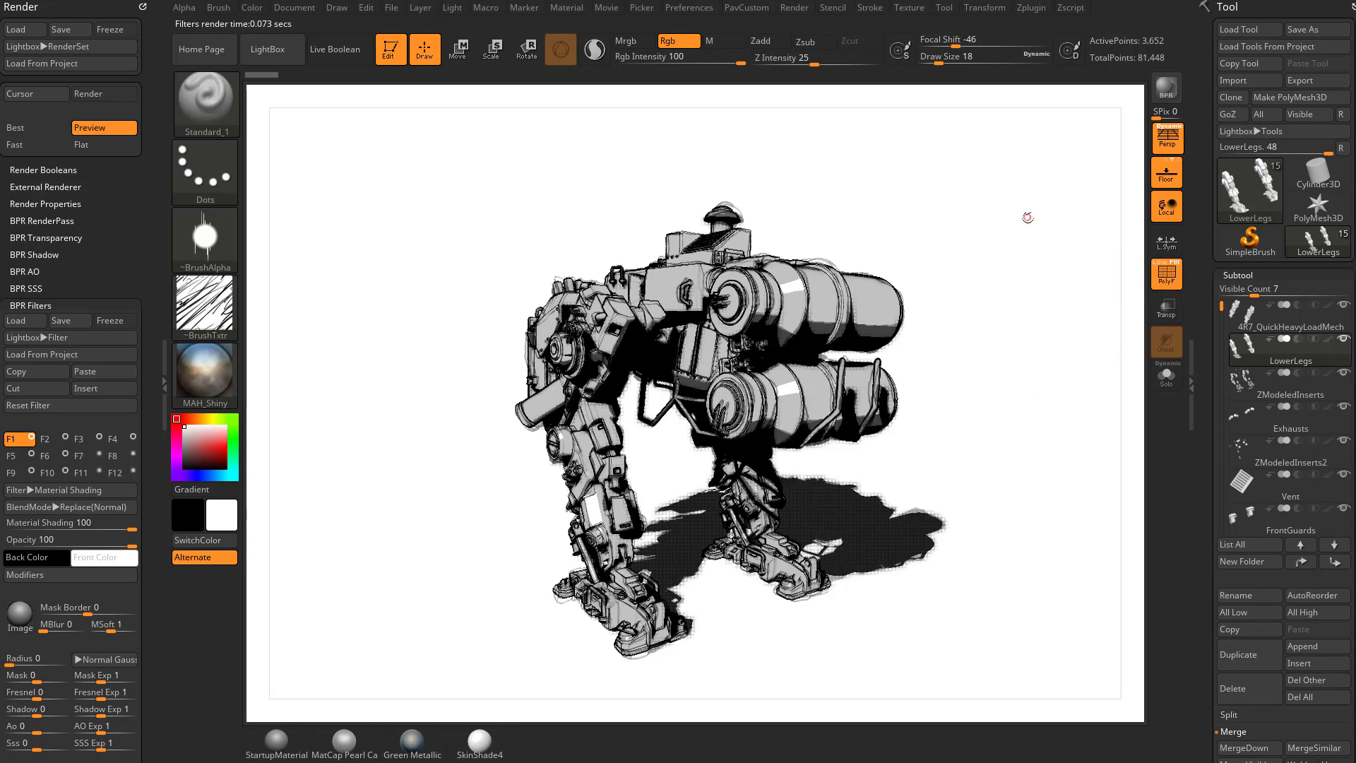
{"action": "left_click", "coordinate": [205, 374]}
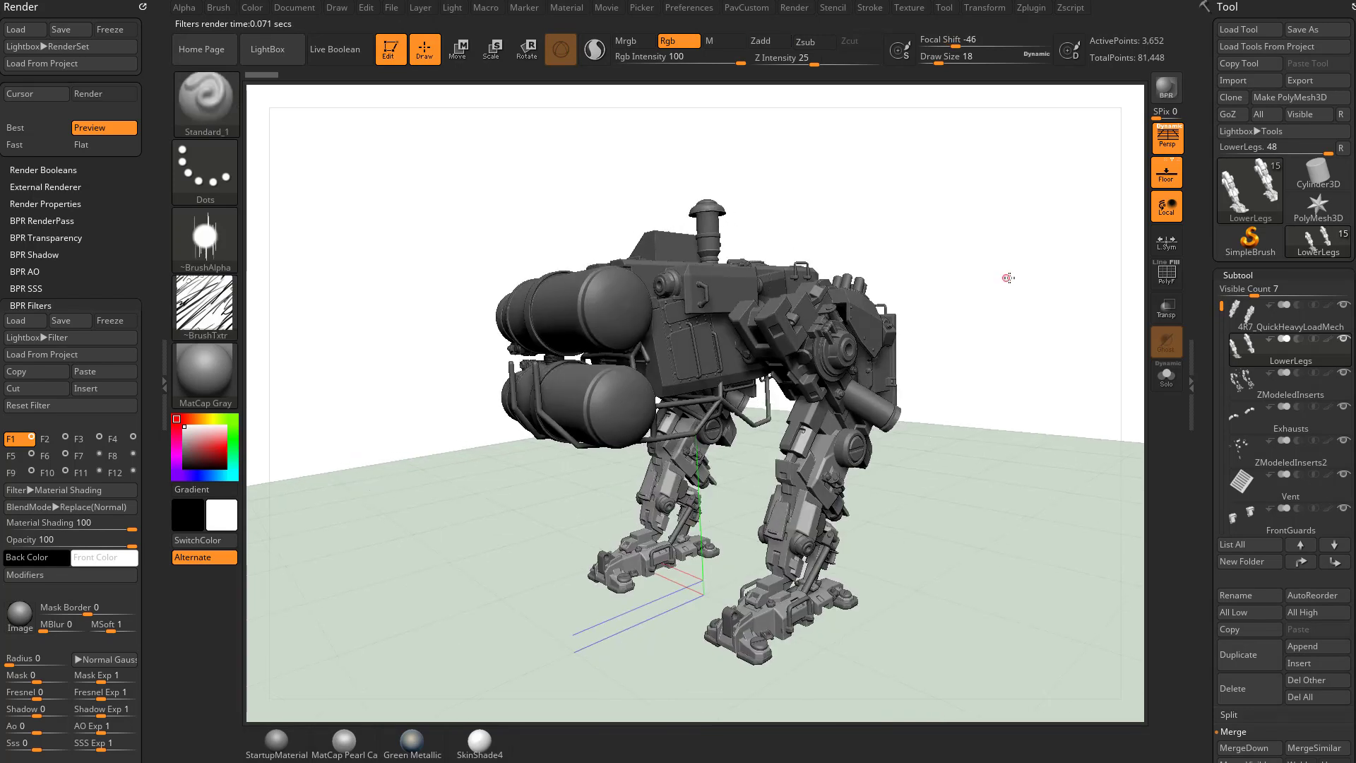
{"action": "left_click", "coordinate": [337, 7]}
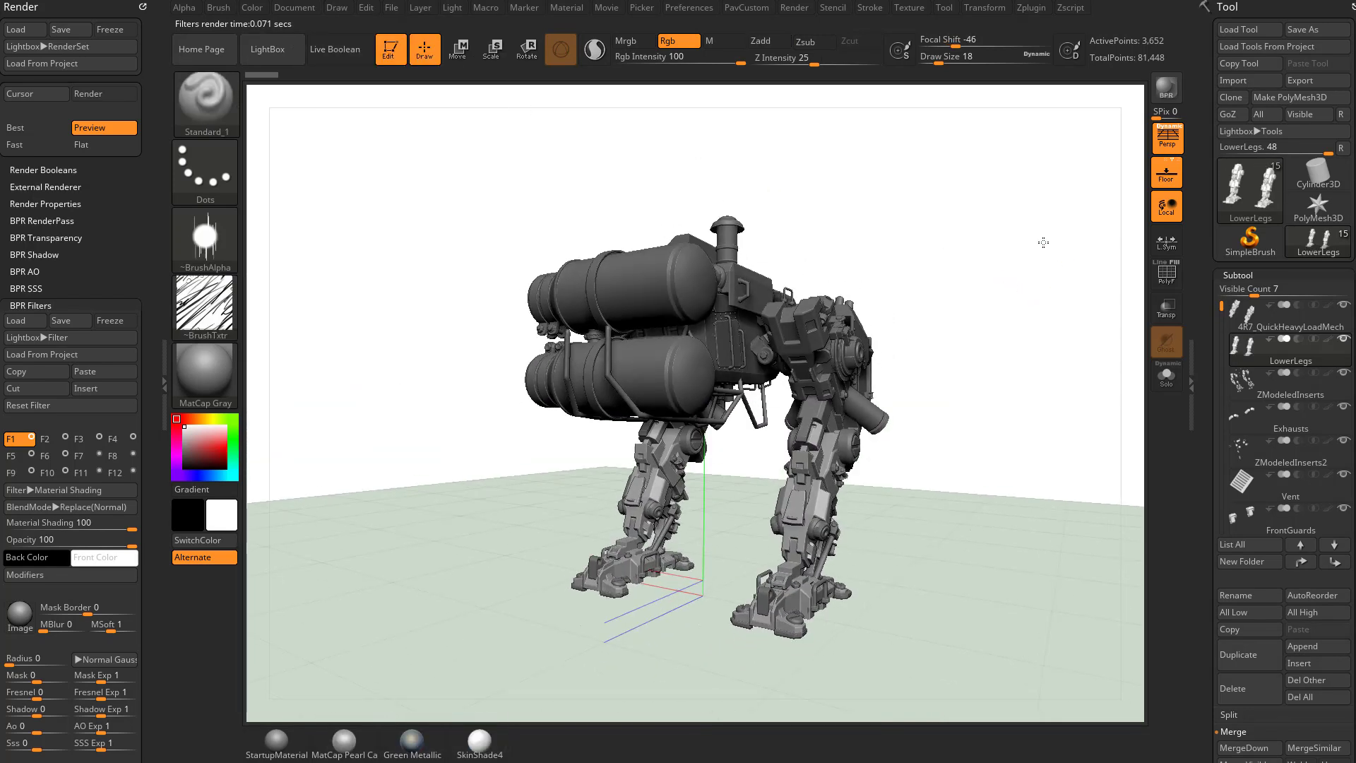
{"action": "left_click", "coordinate": [1165, 89]}
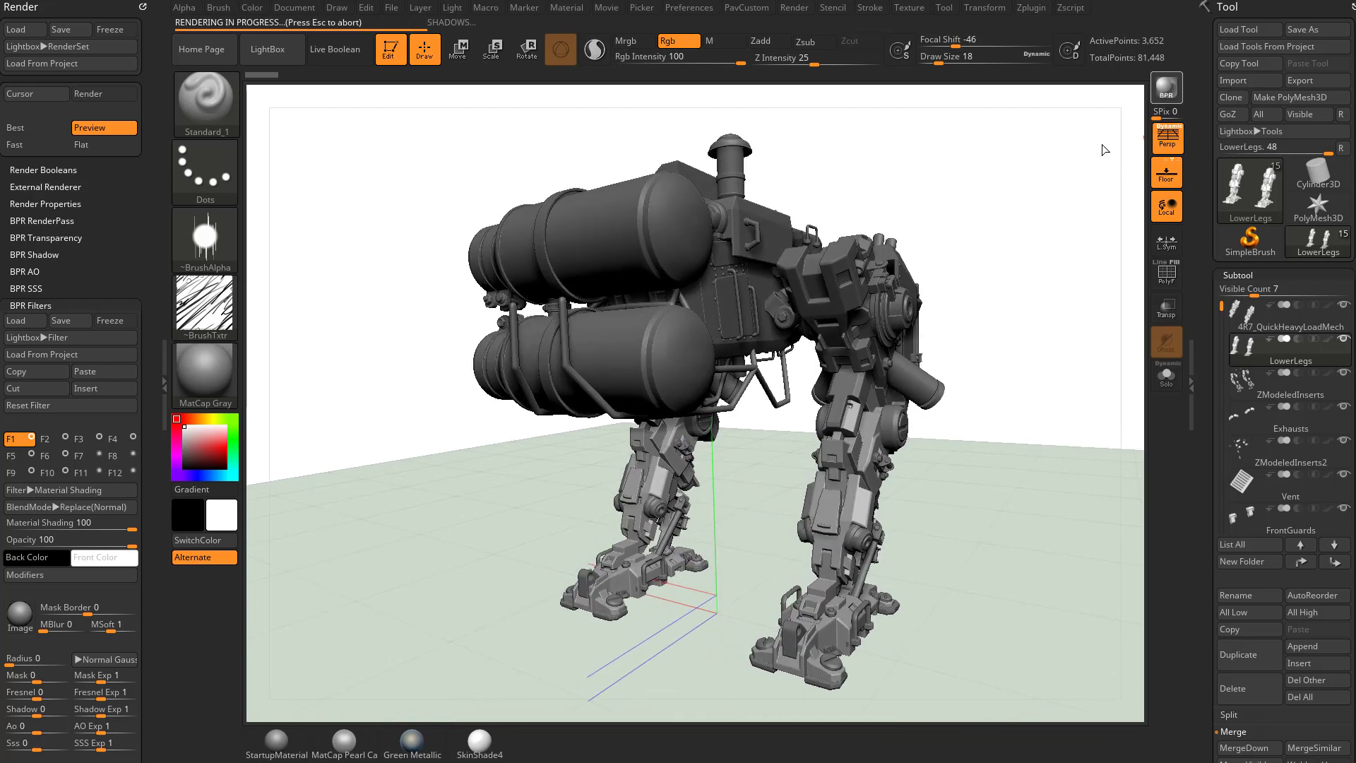